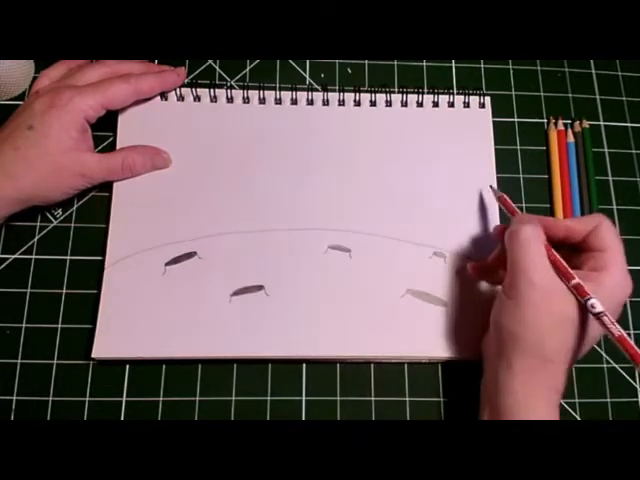
mouse_move(490, 230)
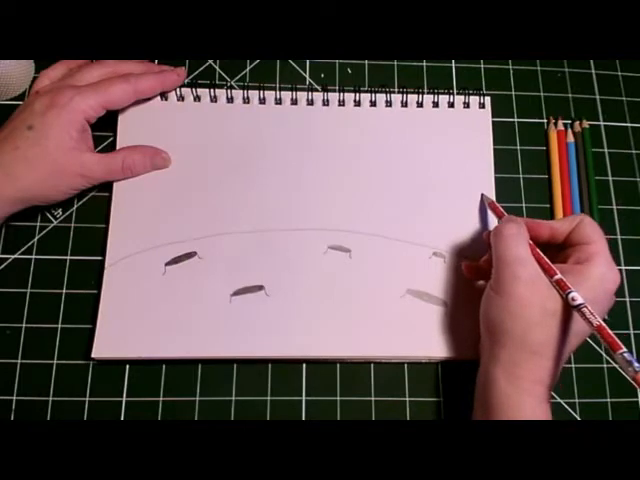